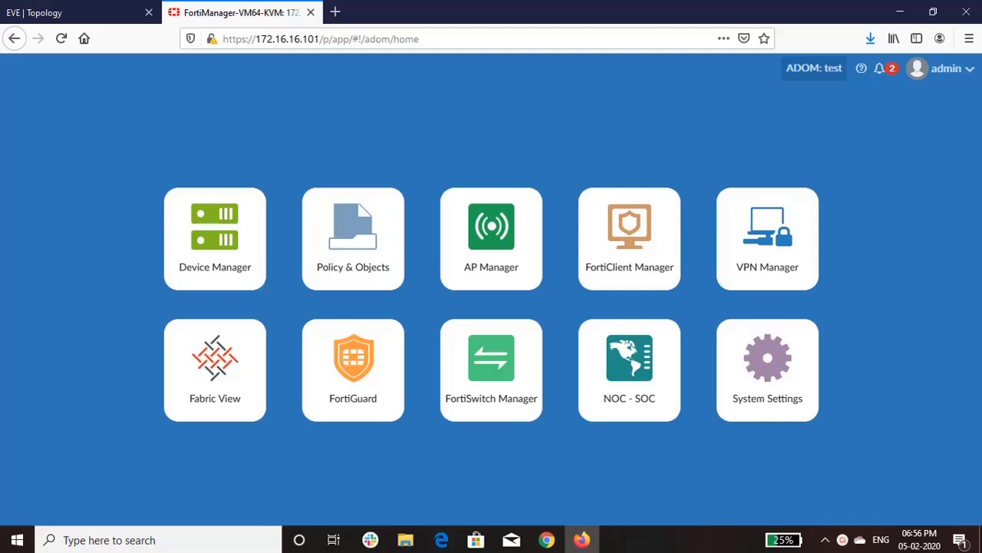
{"action": "mouse_move", "coordinate": [621, 172]}
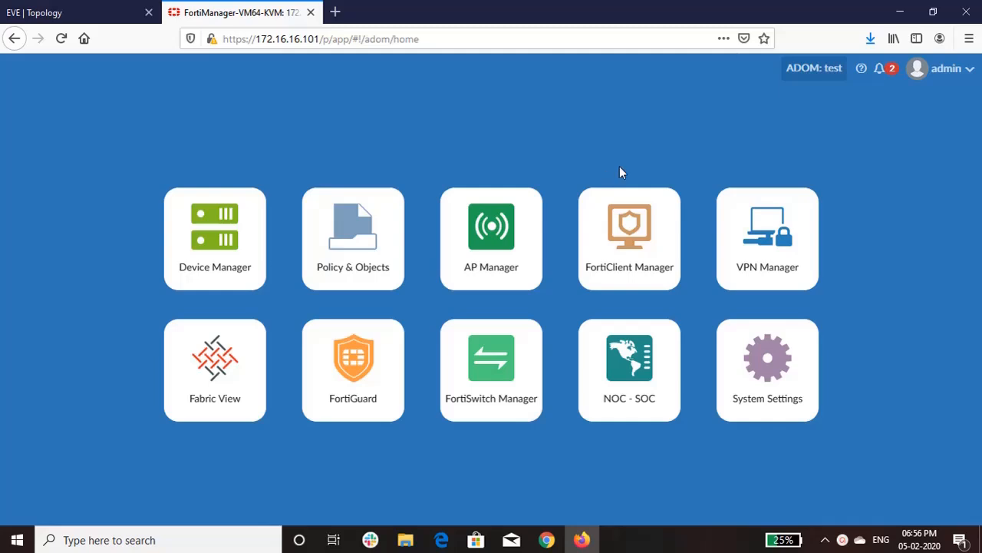
{"action": "mouse_move", "coordinate": [960, 71]}
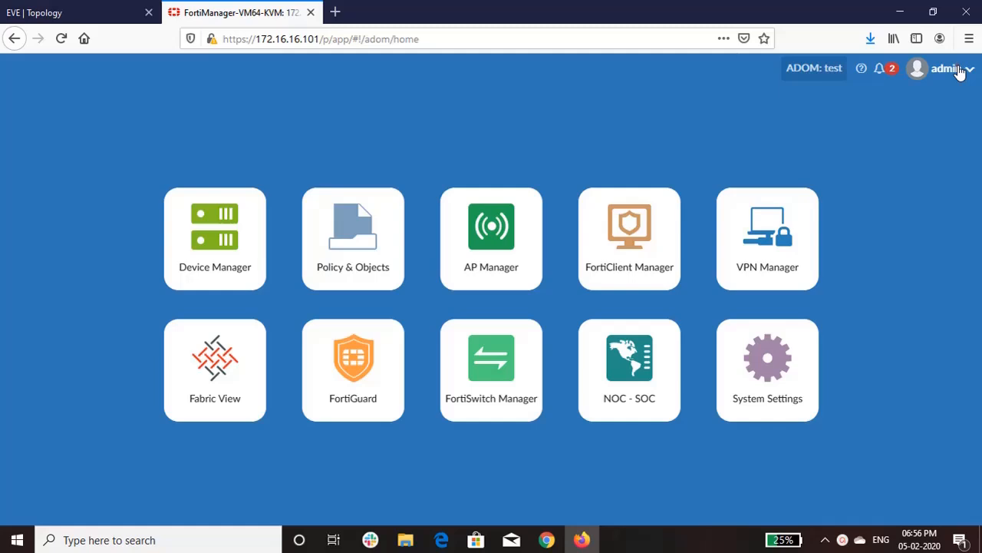
Attach FMG_VM64_KVM-v6-build1235-FORTINET.out in the admin menu's Upgrade Firmware dialog.
{"action": "left_click", "coordinate": [946, 68]}
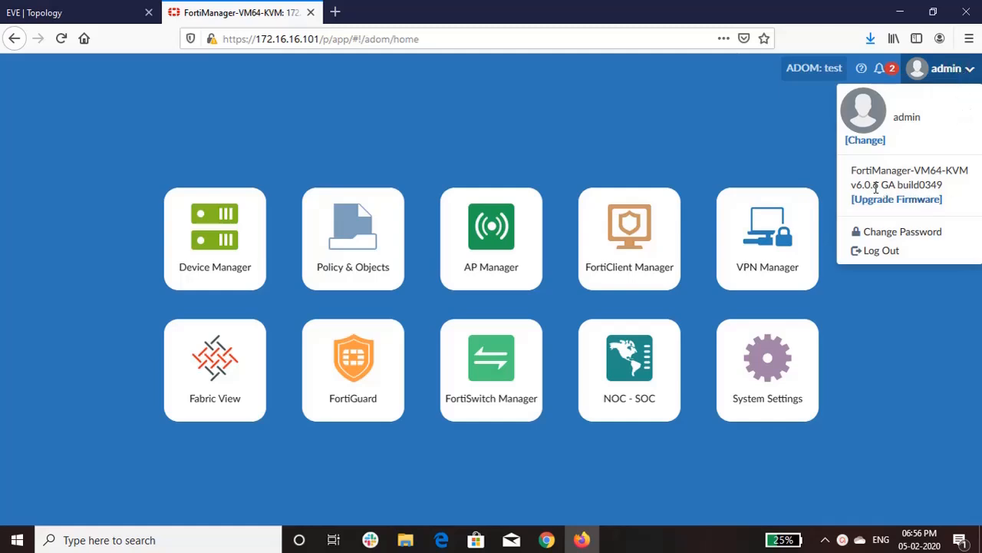
{"action": "mouse_move", "coordinate": [885, 199]}
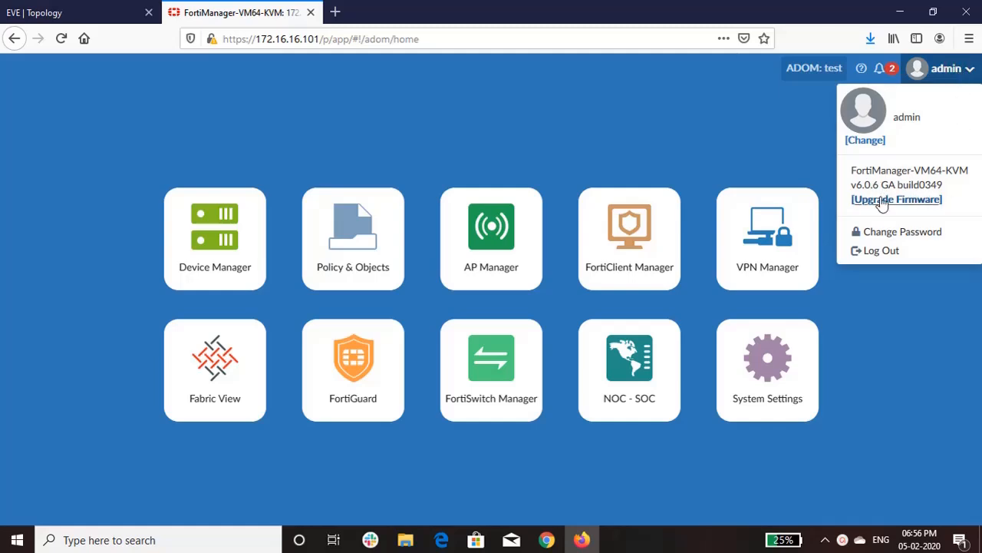
{"action": "left_click", "coordinate": [899, 199]}
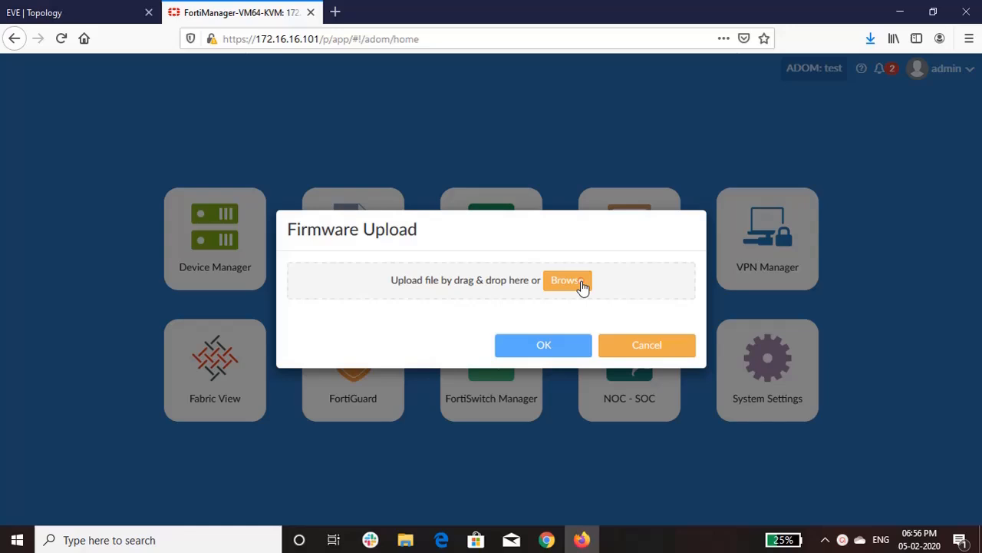
{"action": "left_click", "coordinate": [567, 280]}
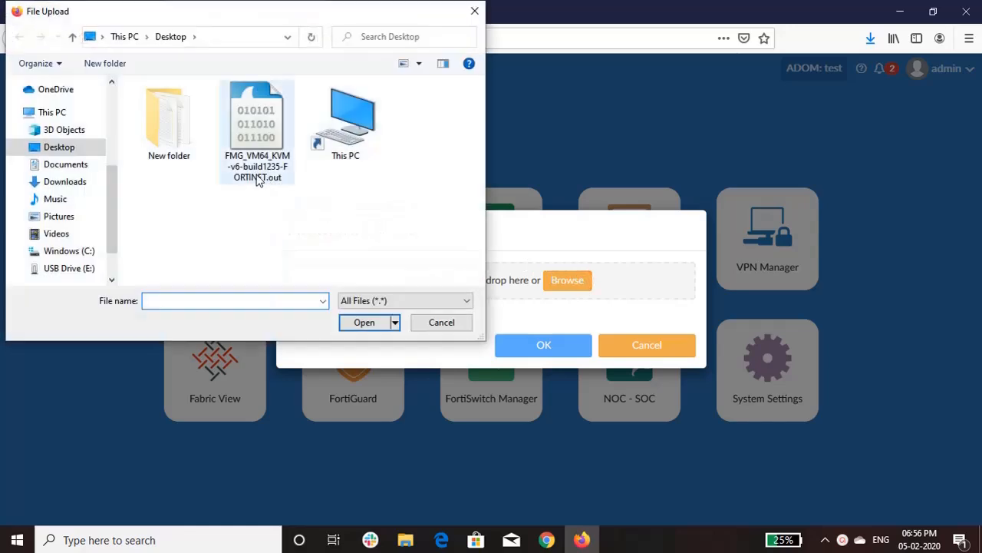
{"action": "left_click", "coordinate": [257, 115]}
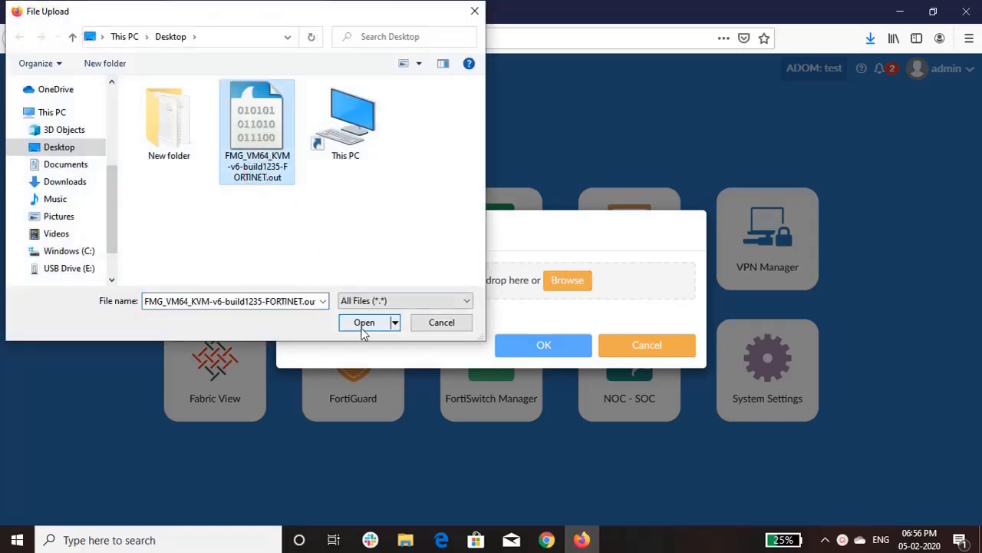
{"action": "left_click", "coordinate": [363, 322]}
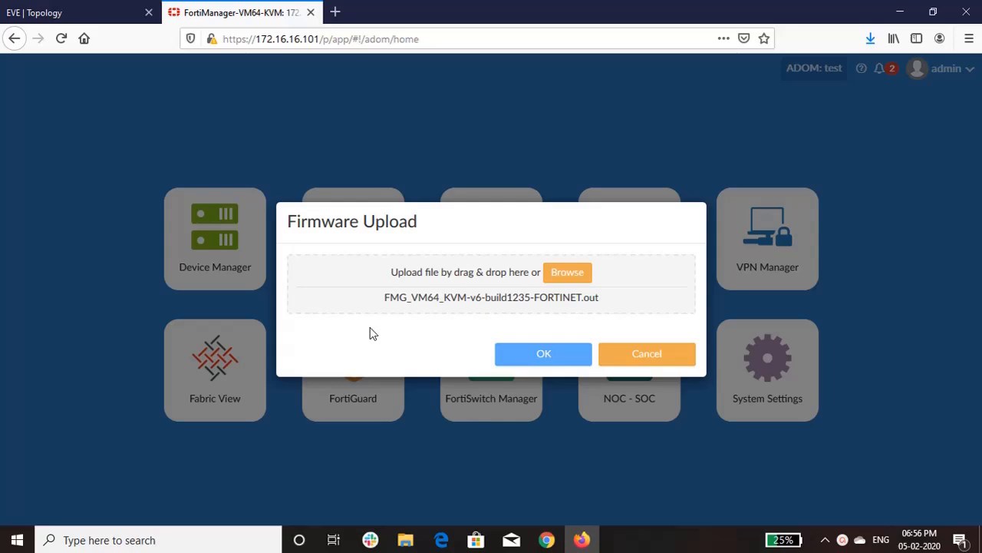
{"action": "left_click", "coordinate": [543, 354]}
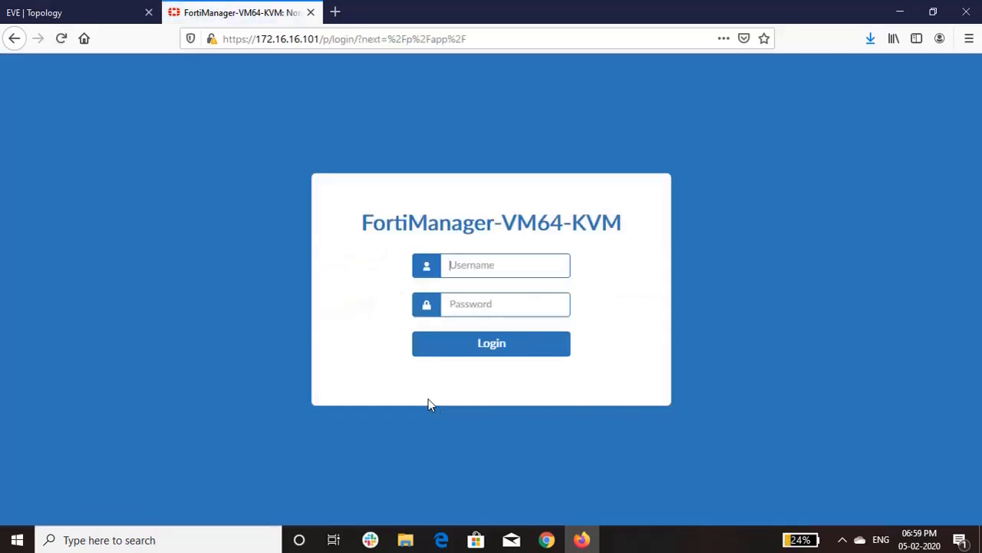
Log in as admin, enter the root ADOM, and view the v6.2.3-build1235 System Settings dashboard.
{"action": "type", "text": "admin"}
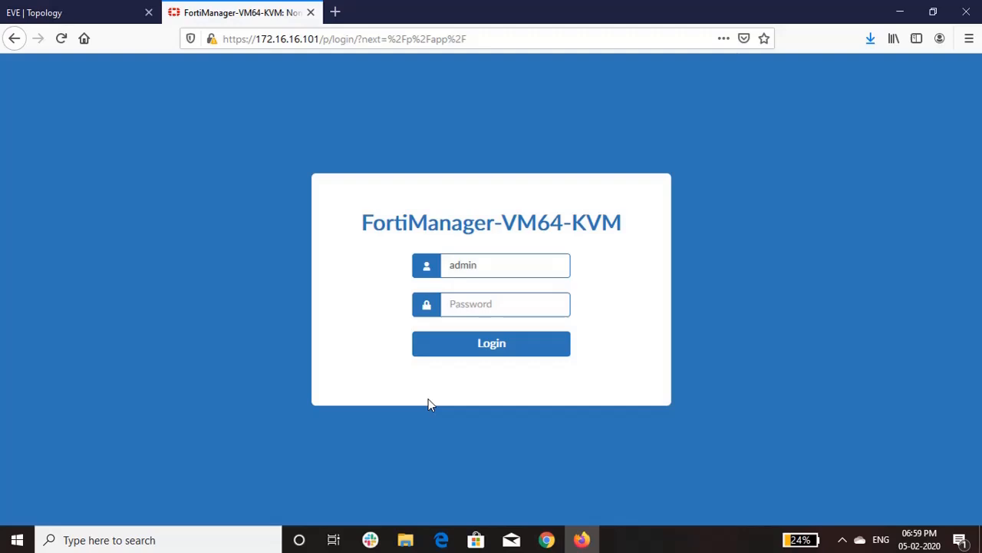
{"action": "type", "text": "•"}
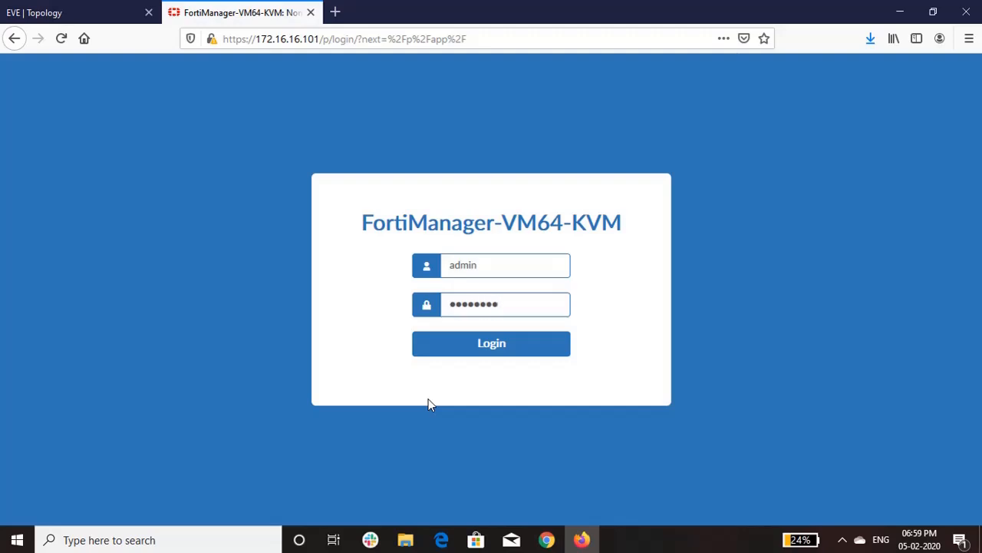
{"action": "left_click", "coordinate": [491, 343]}
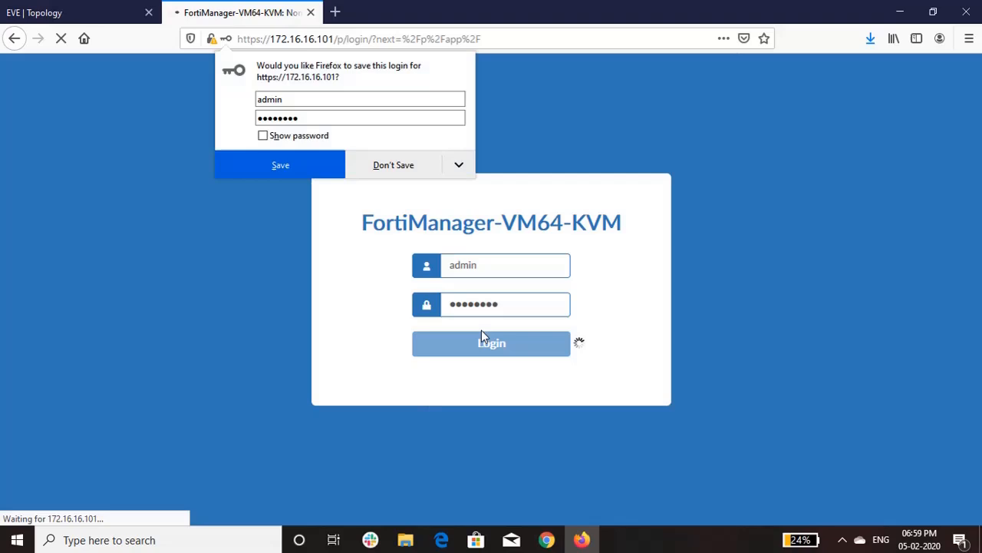
{"action": "left_click", "coordinate": [491, 343]}
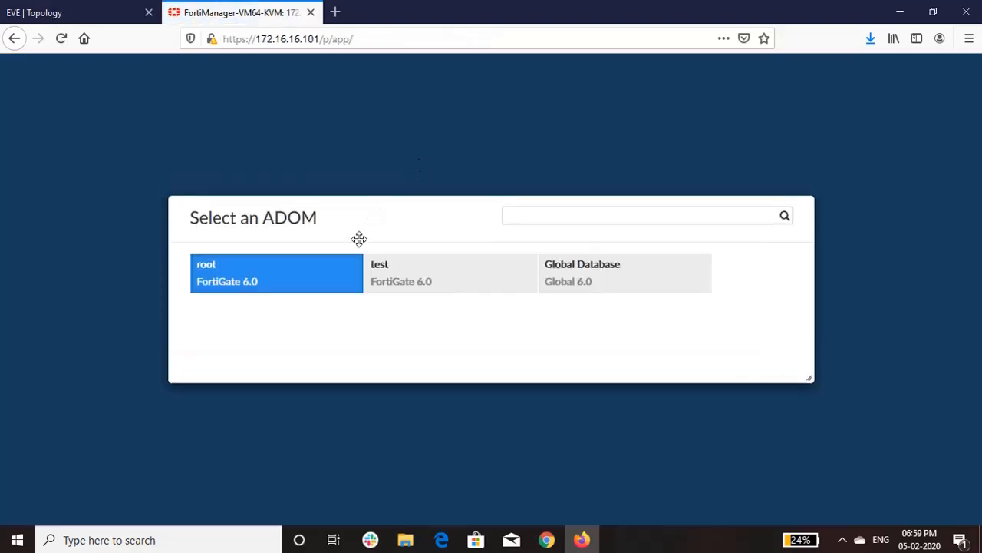
{"action": "mouse_move", "coordinate": [348, 280]}
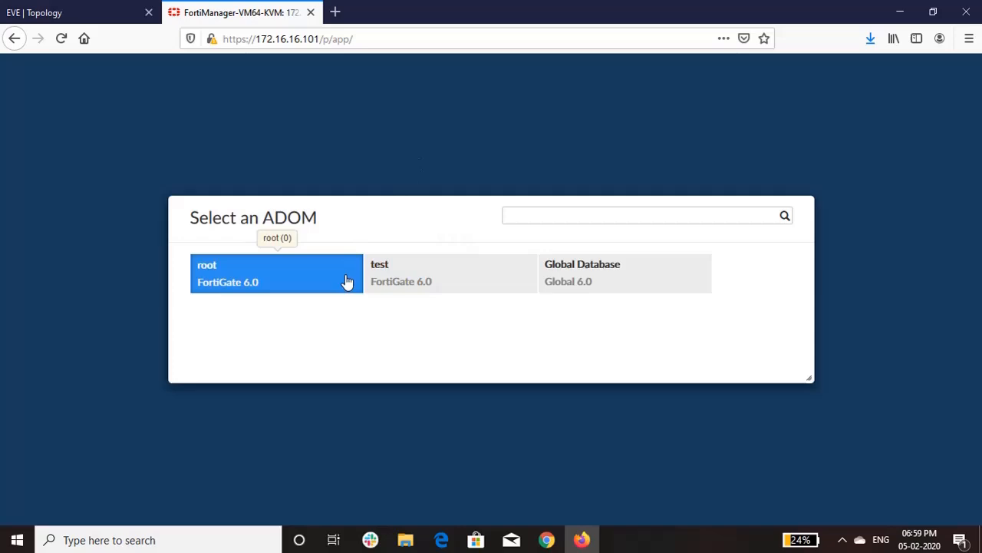
{"action": "left_click", "coordinate": [276, 272]}
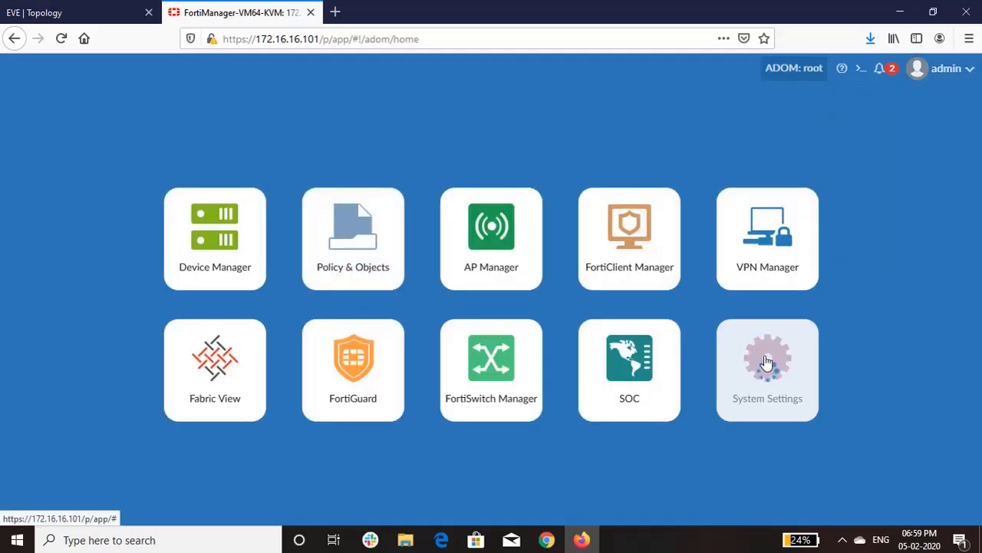
{"action": "left_click", "coordinate": [767, 369]}
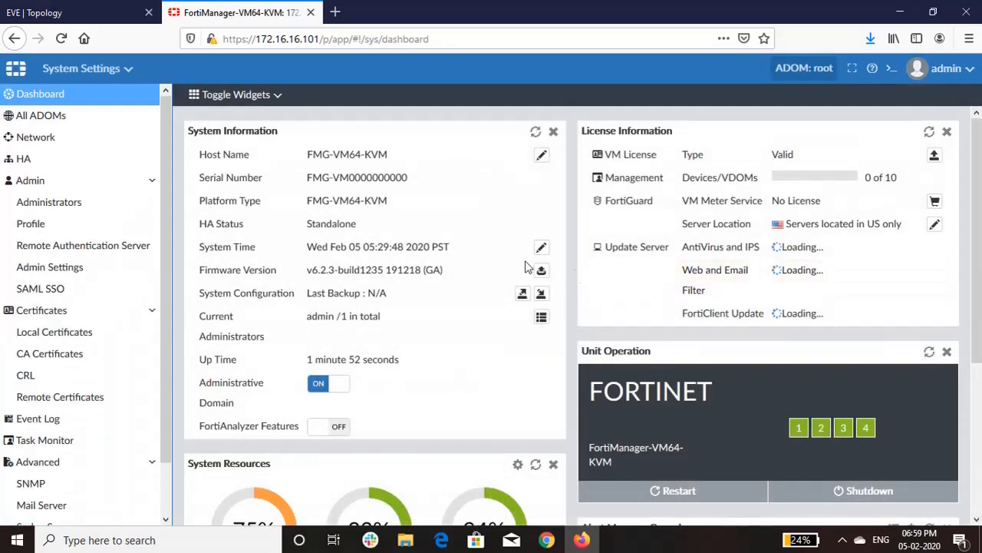